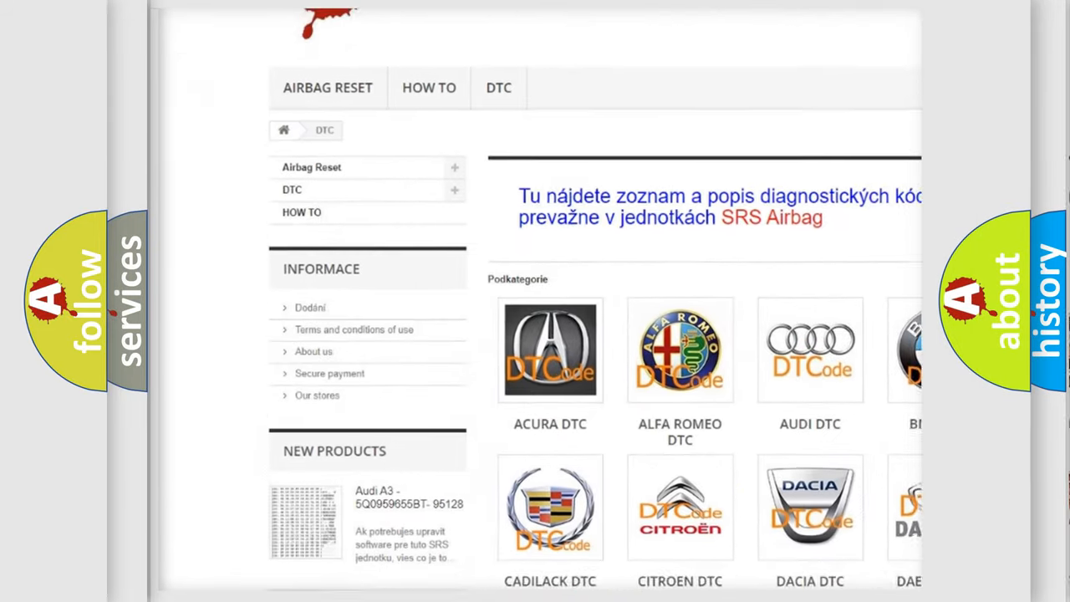
{"action": "scroll", "scroll_direction": "down", "scroll_amount": 3}
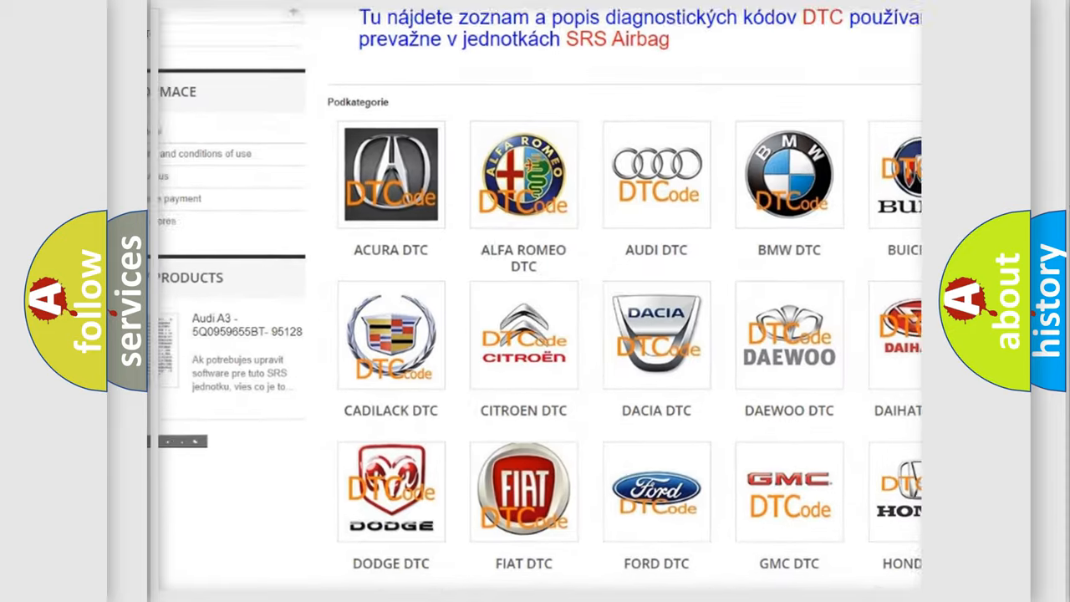
{"action": "scroll", "scroll_direction": "down", "scroll_amount": 3}
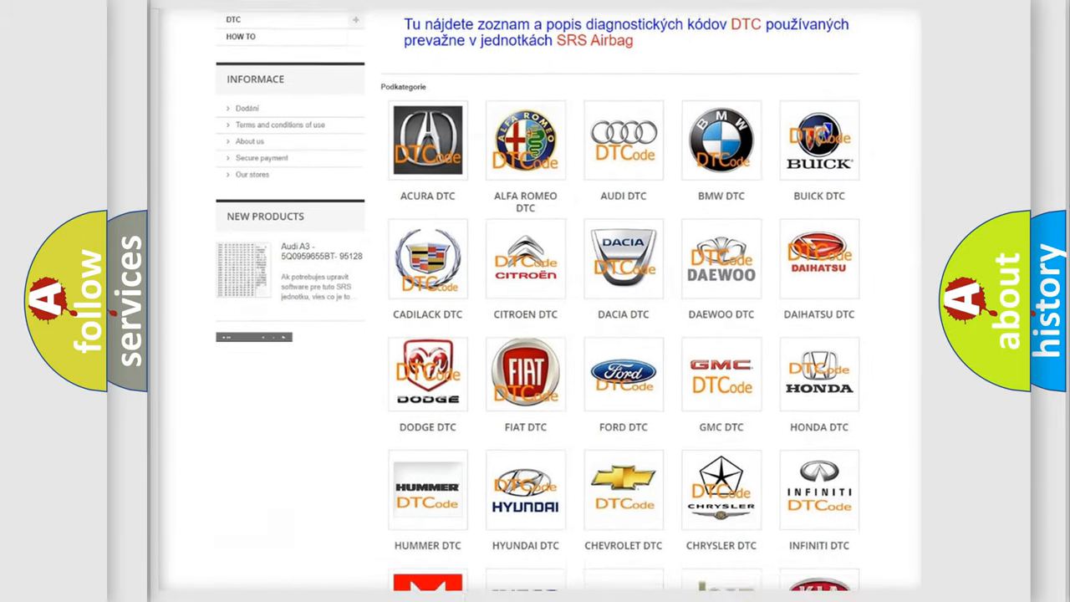
{"action": "scroll", "scroll_direction": "down", "scroll_amount": 3}
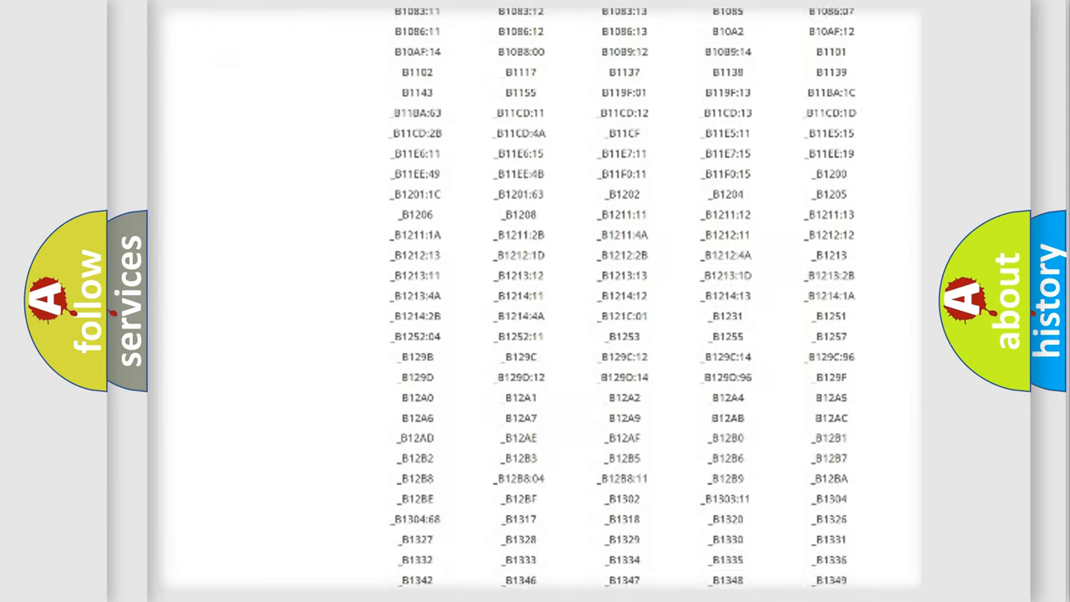
{"action": "scroll", "scroll_direction": "down", "scroll_amount": 3}
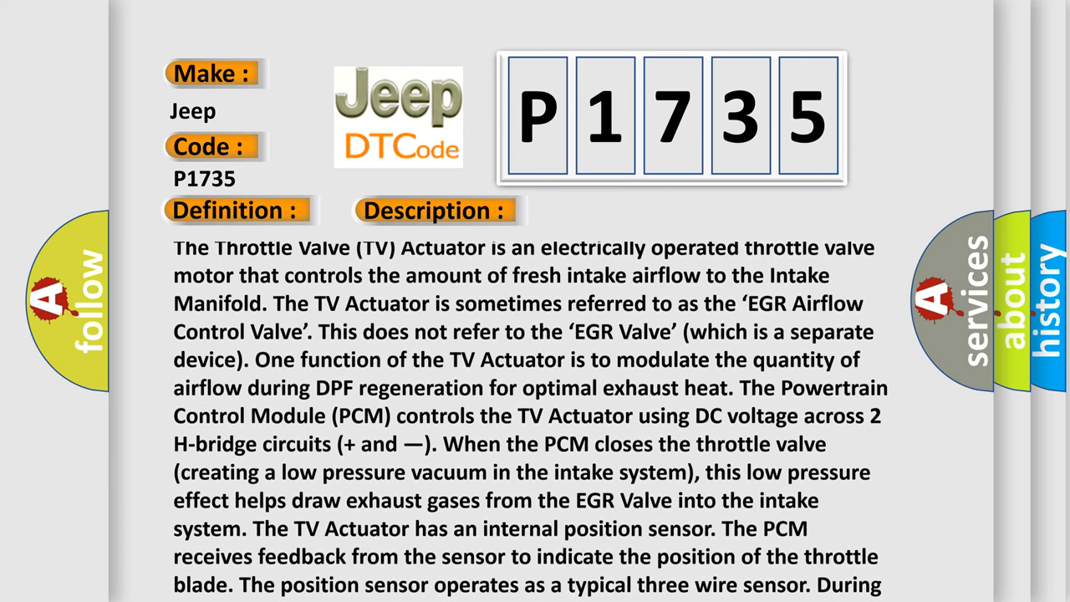
{"action": "scroll", "scroll_direction": "down", "scroll_amount": 3}
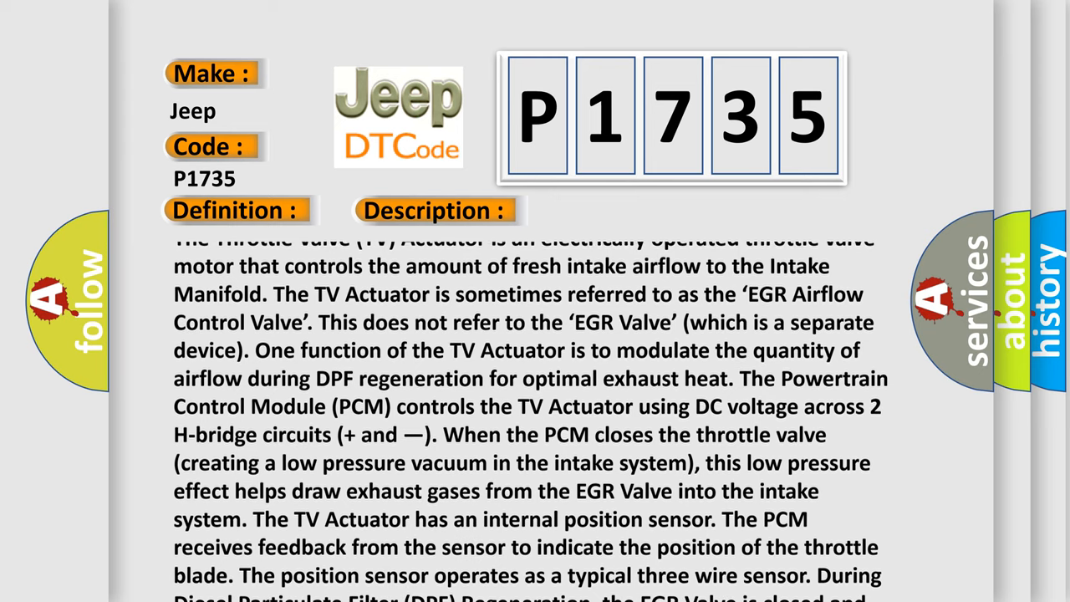
{"action": "scroll", "scroll_direction": "down", "scroll_amount": 3}
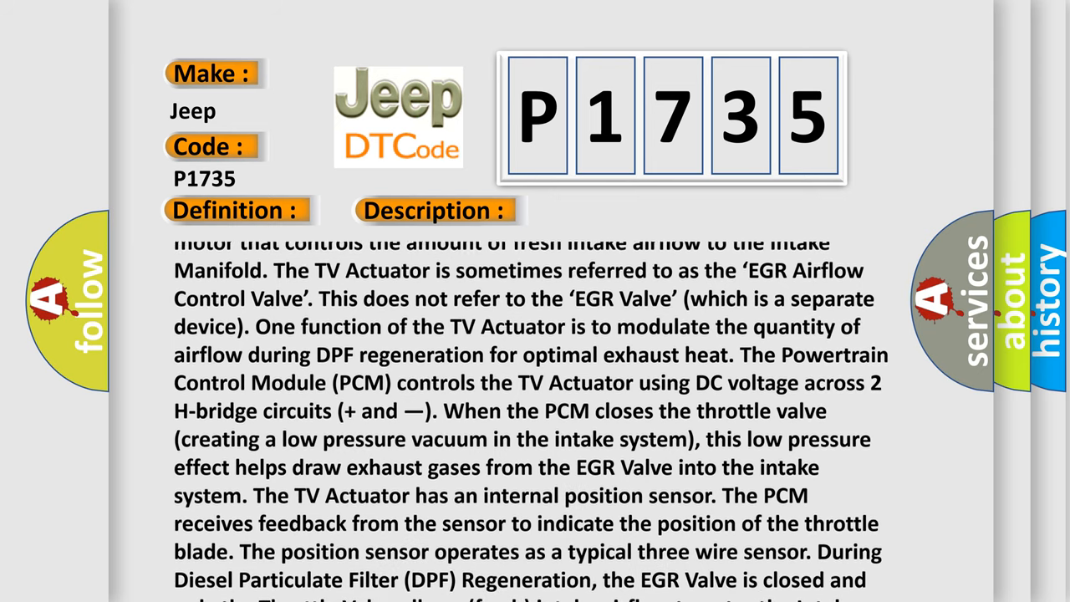
{"action": "scroll", "scroll_direction": "down", "scroll_amount": 3}
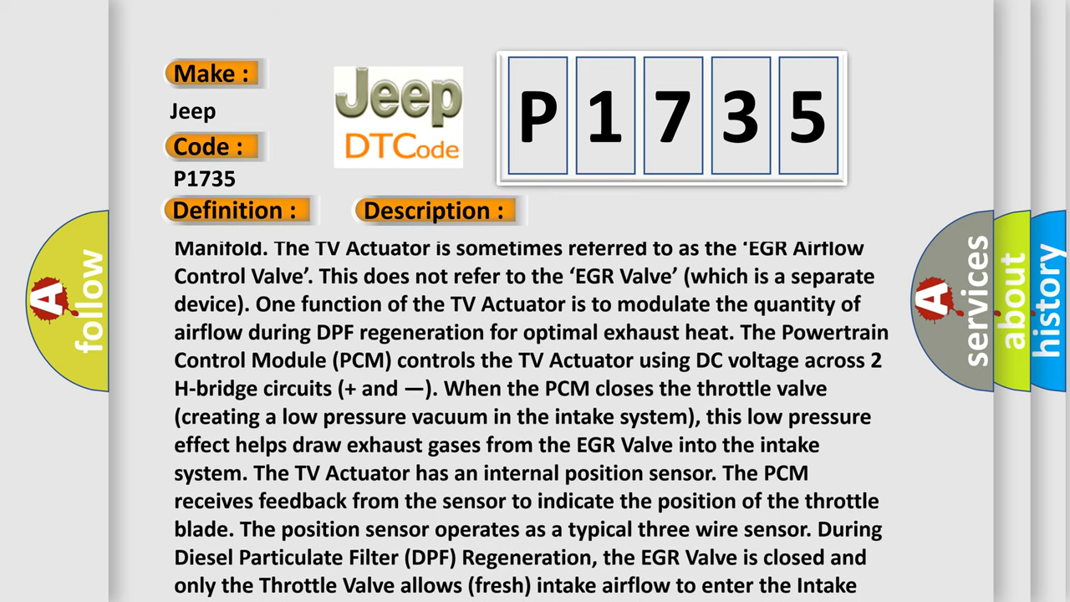
{"action": "scroll", "scroll_direction": "down", "scroll_amount": 3}
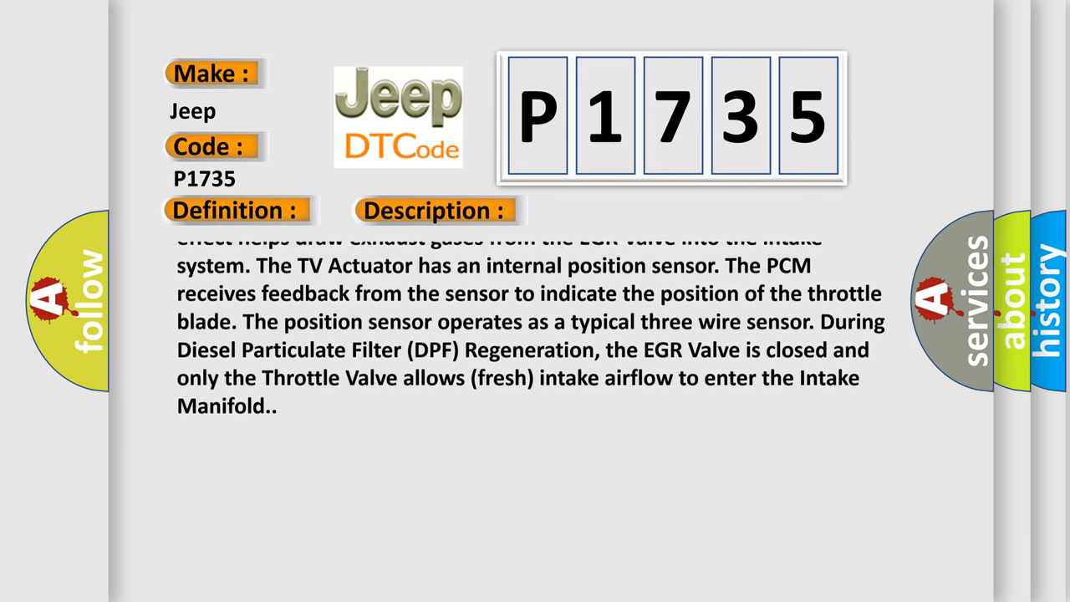
{"action": "left_click", "coordinate": [610, 210]}
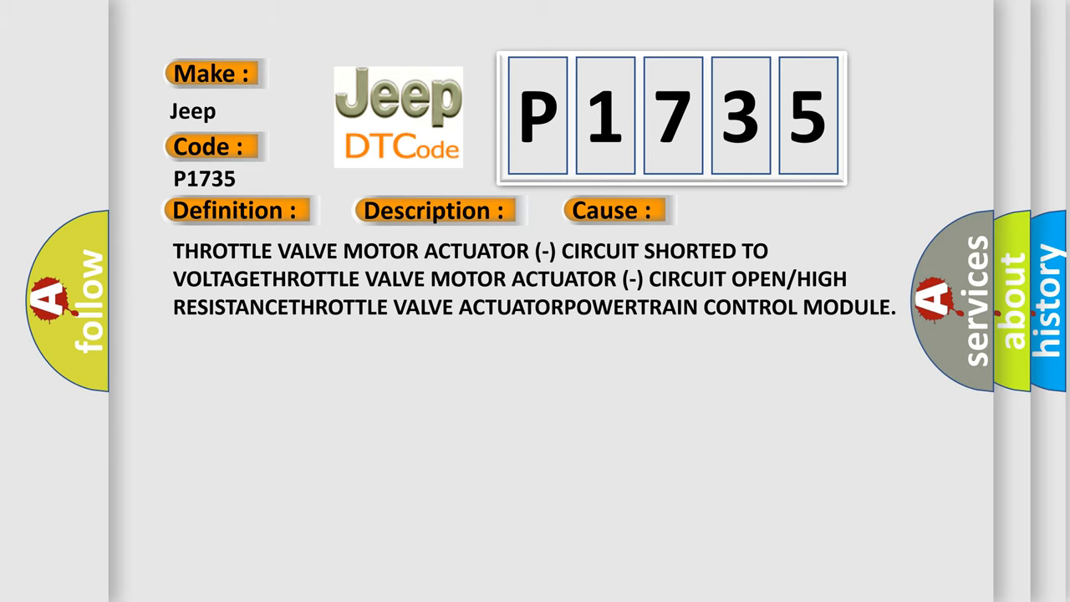